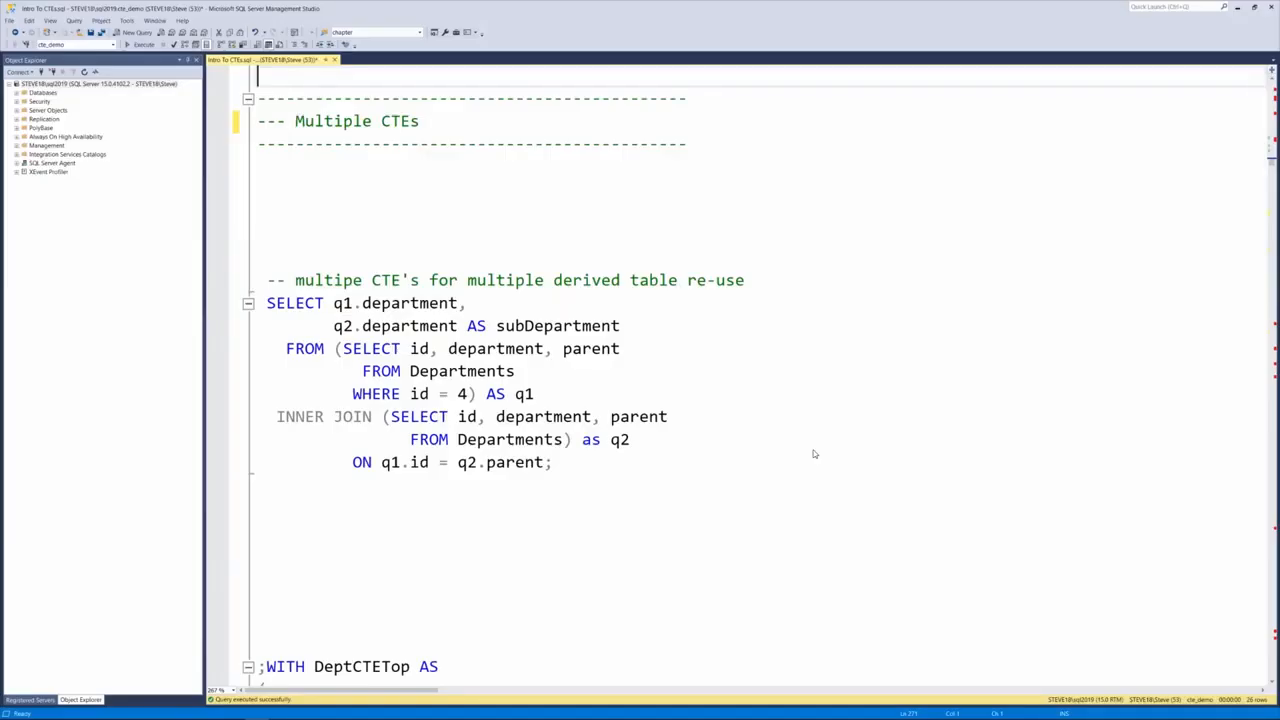
Step: Run the id = 4 Departments subquery on its own
scroll(down, 3)
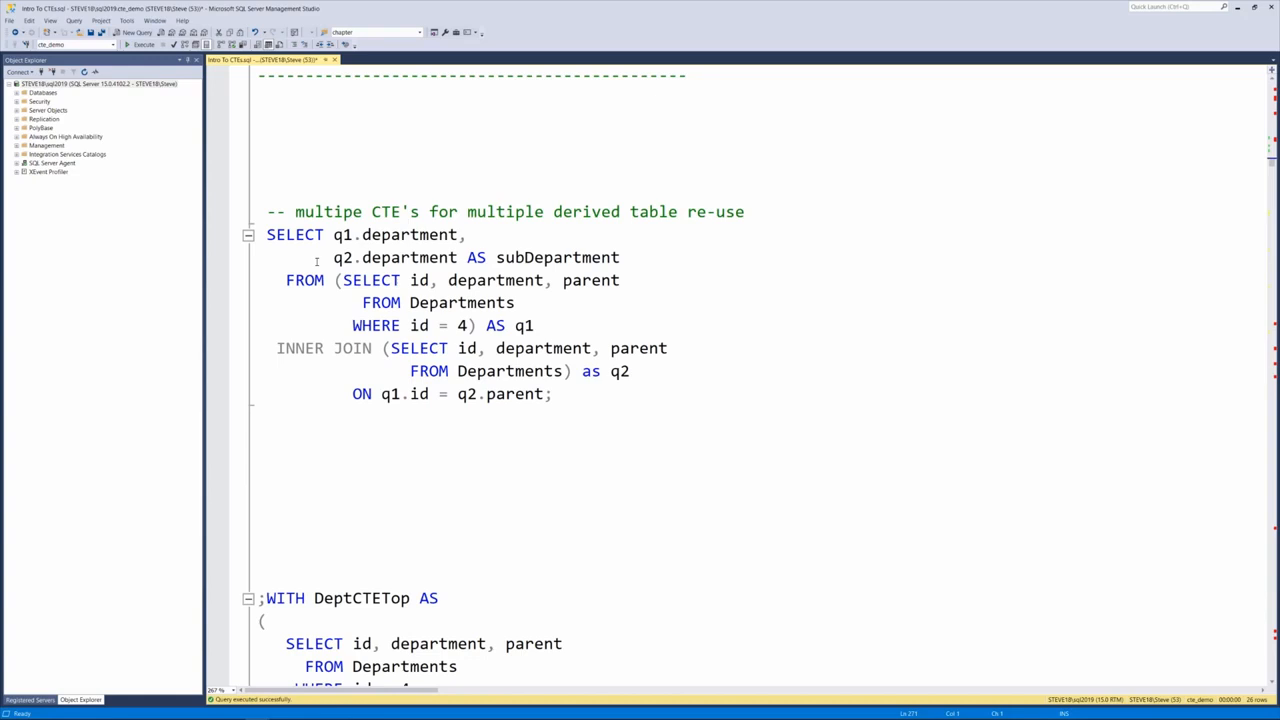
drag(342, 280, 457, 303)
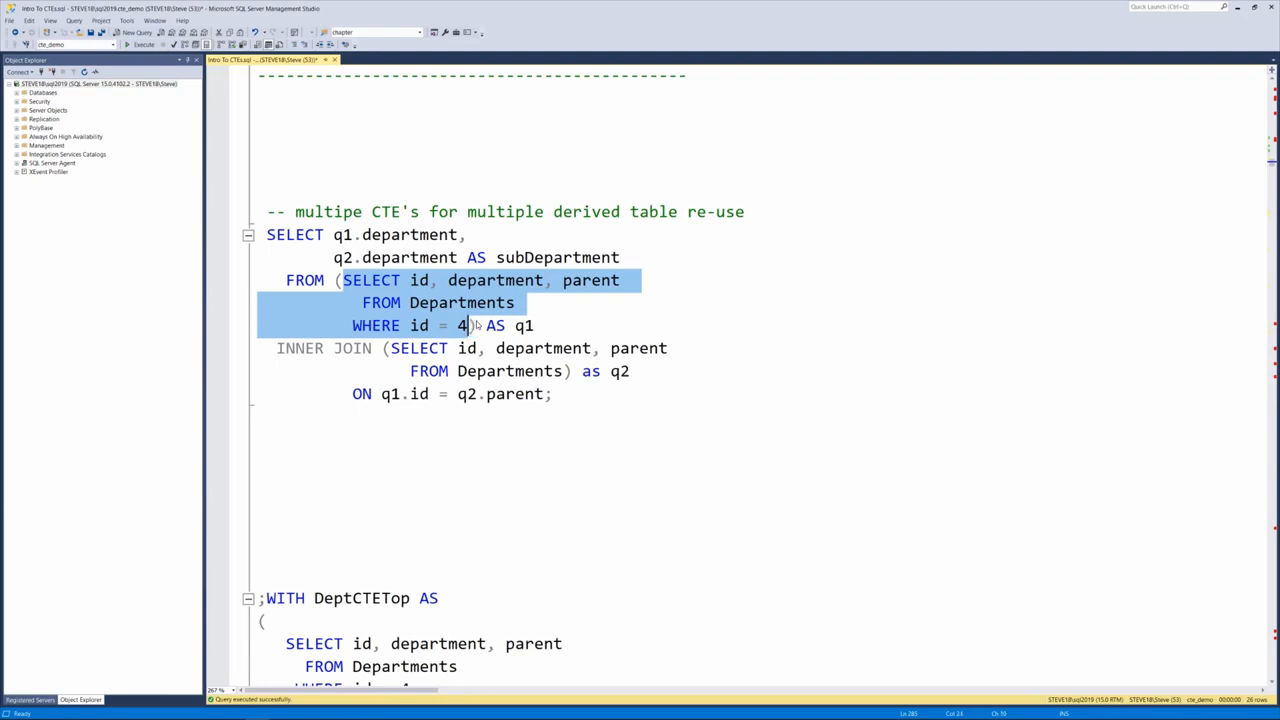
click(143, 45)
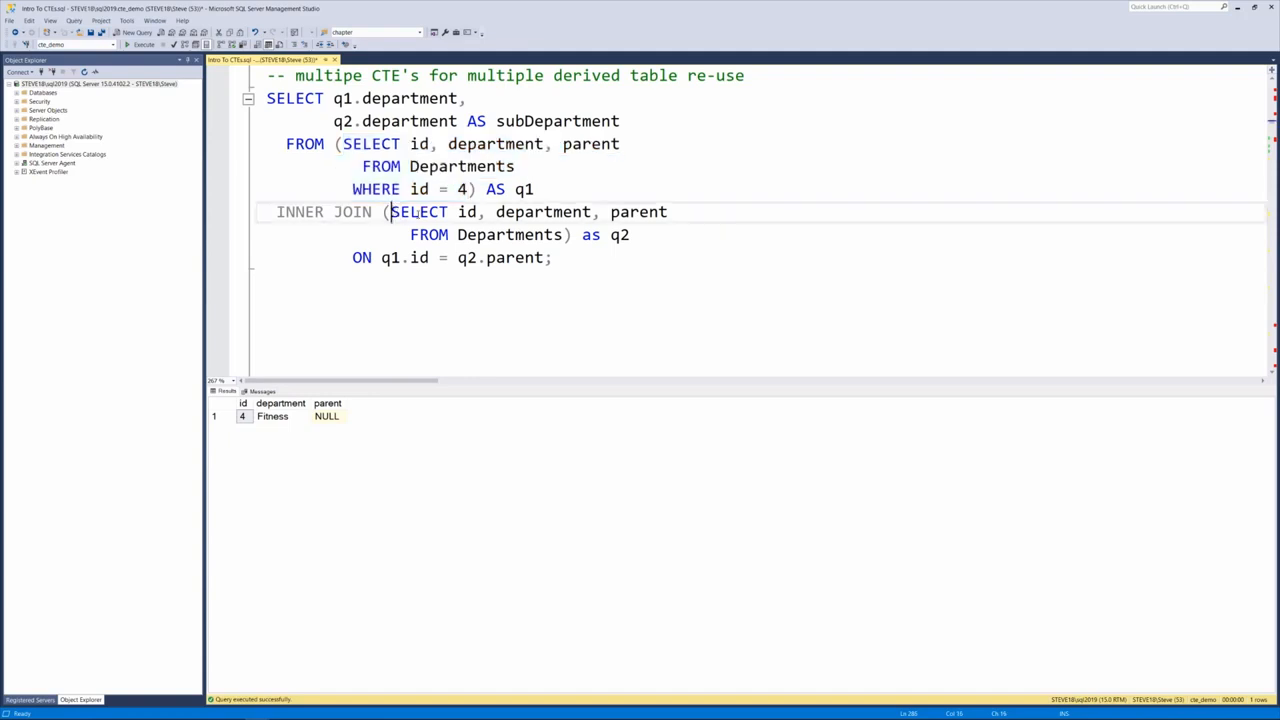
Step: Run the unfiltered Departments subquery, then the full derived-table join query
drag(390, 211, 566, 234)
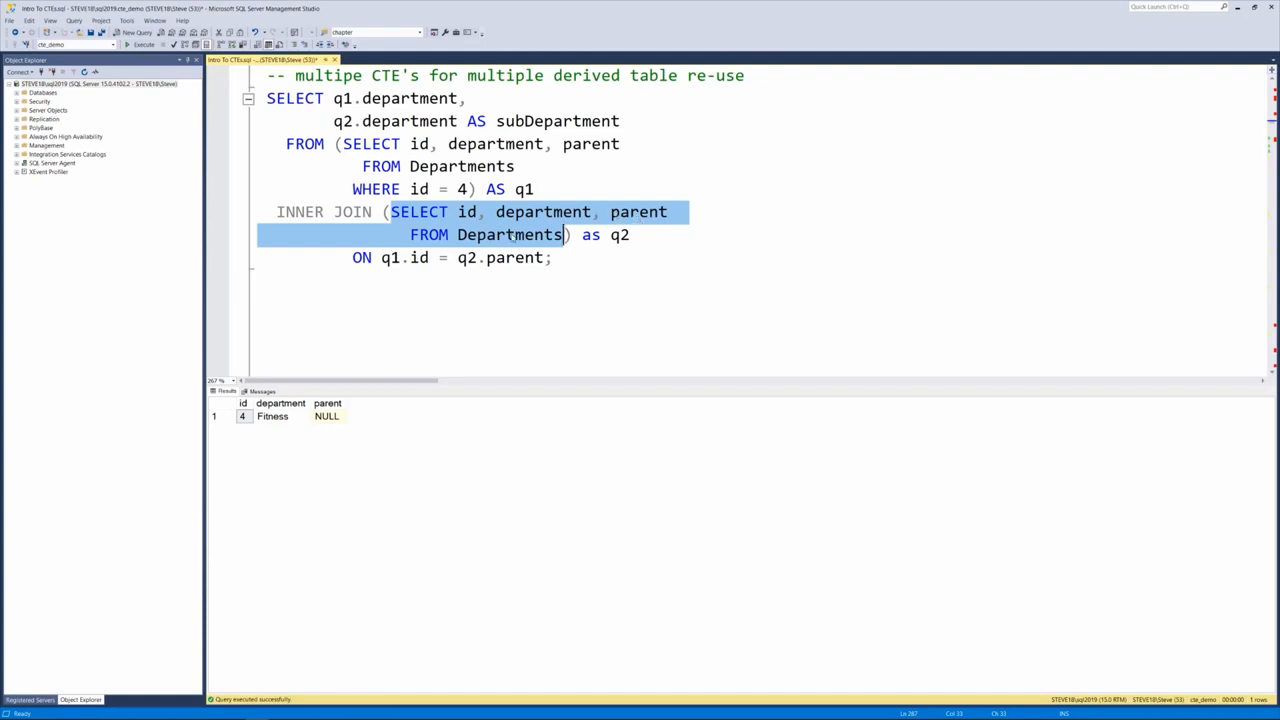
click(143, 45)
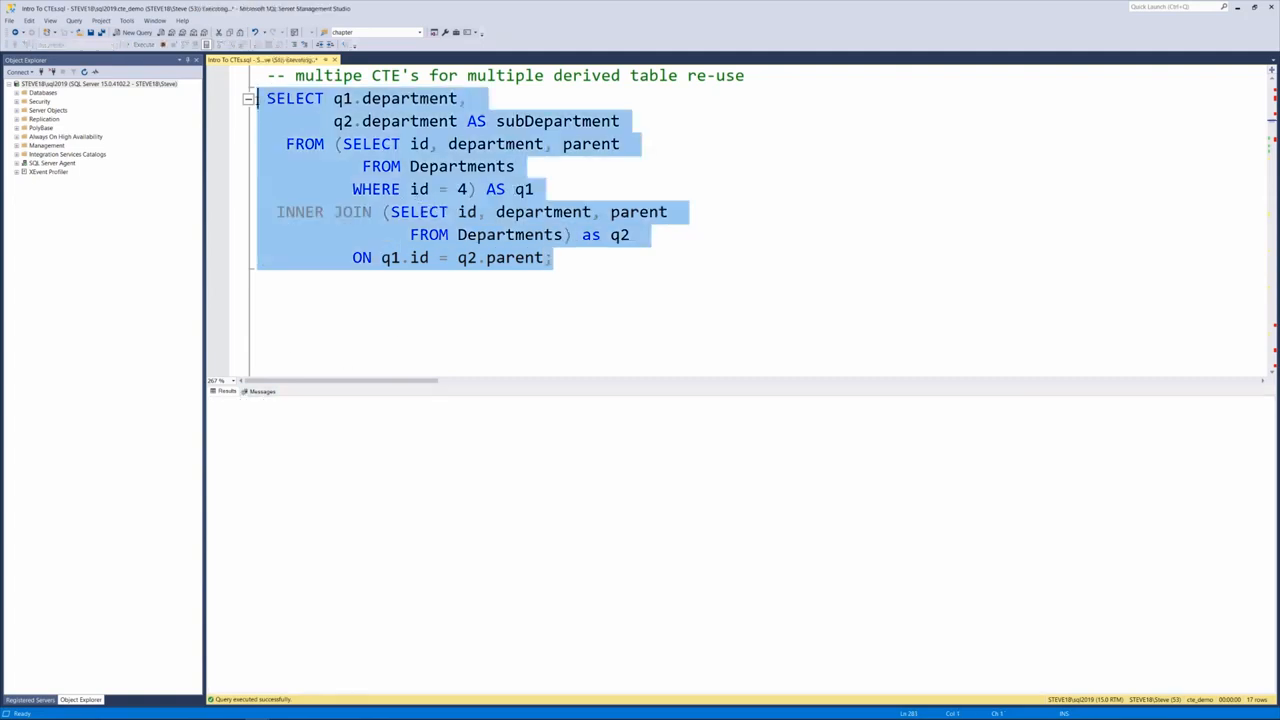
click(143, 44)
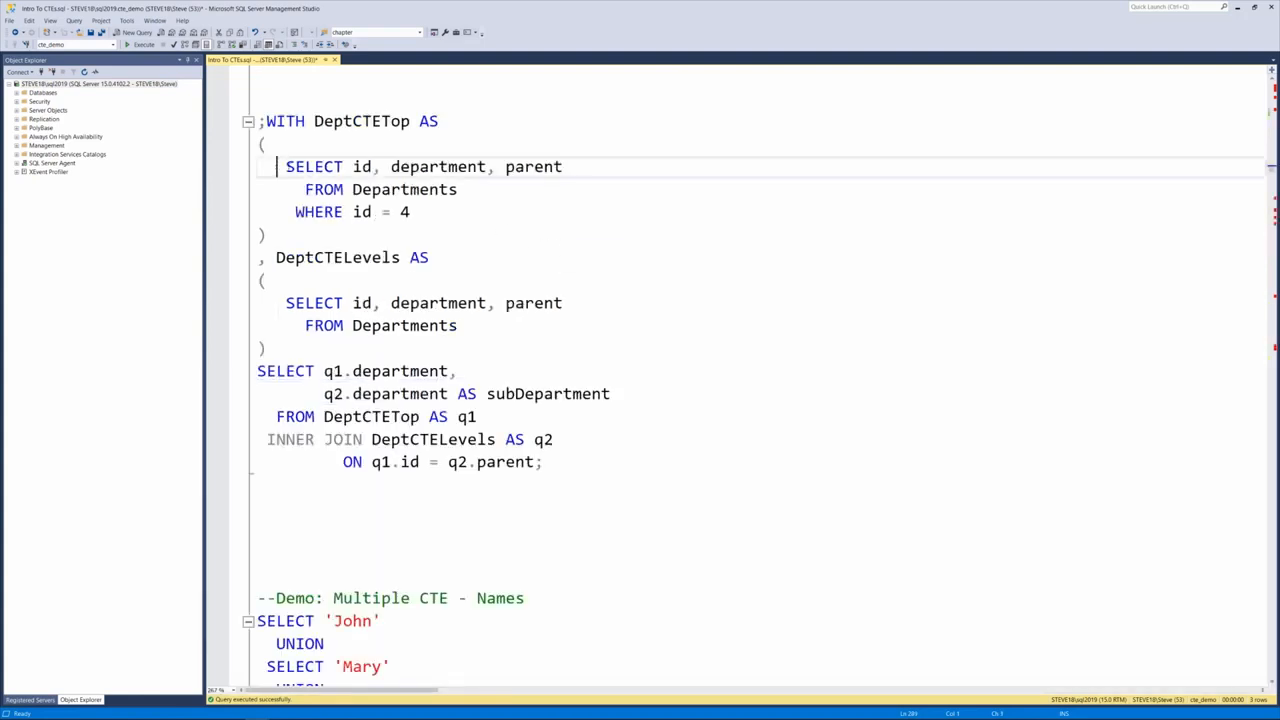
Step: Highlight the DeptCTETop query, then run the DeptCTELevels inner query alone
drag(285, 166, 409, 211)
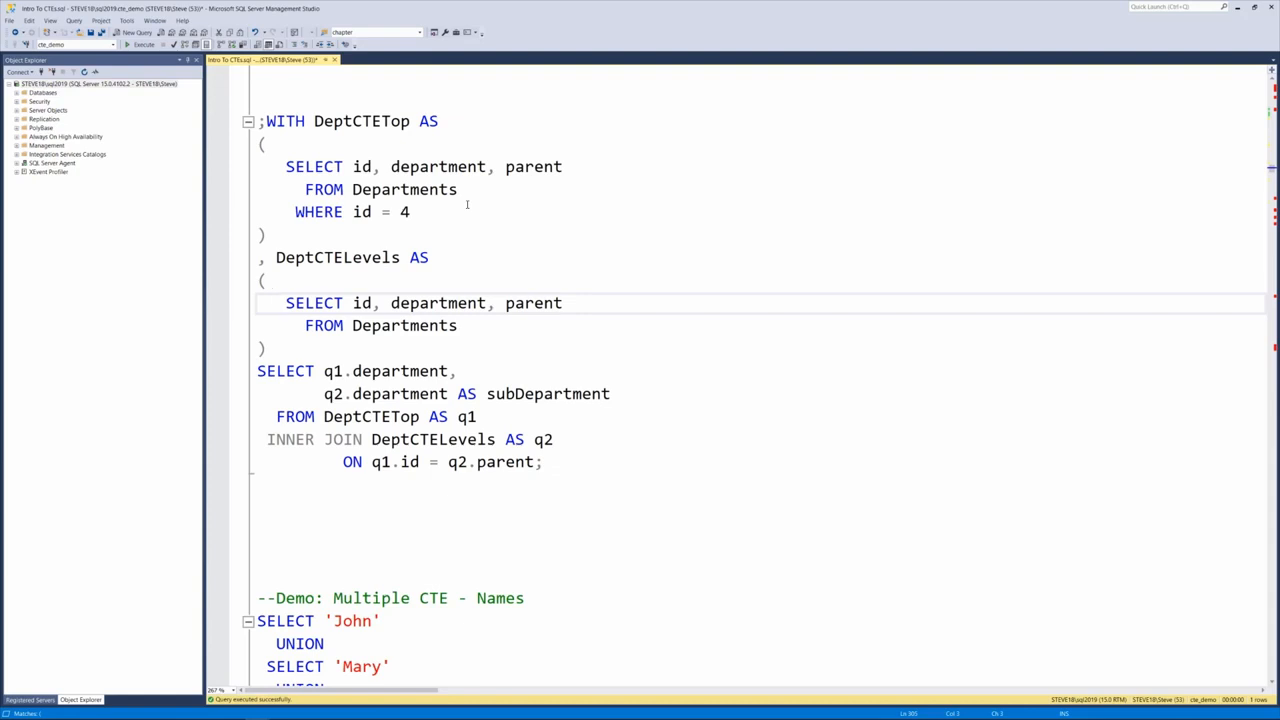
drag(285, 303, 458, 325)
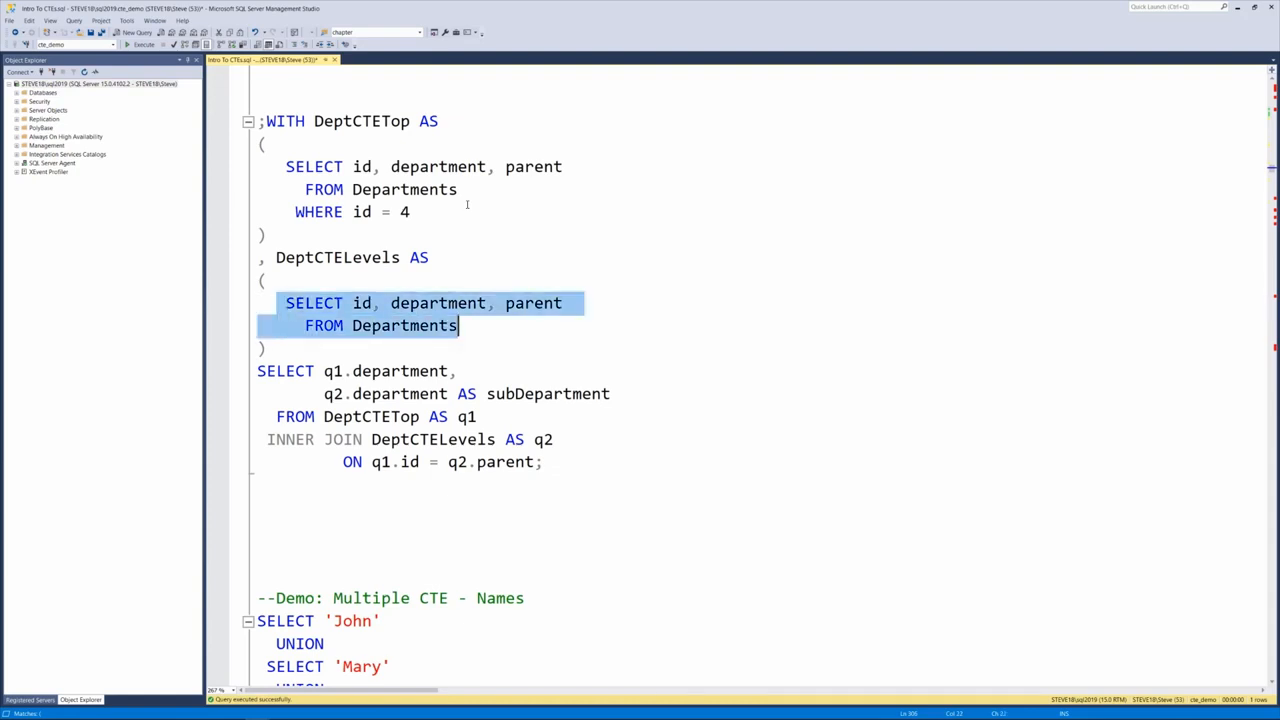
key(F5)
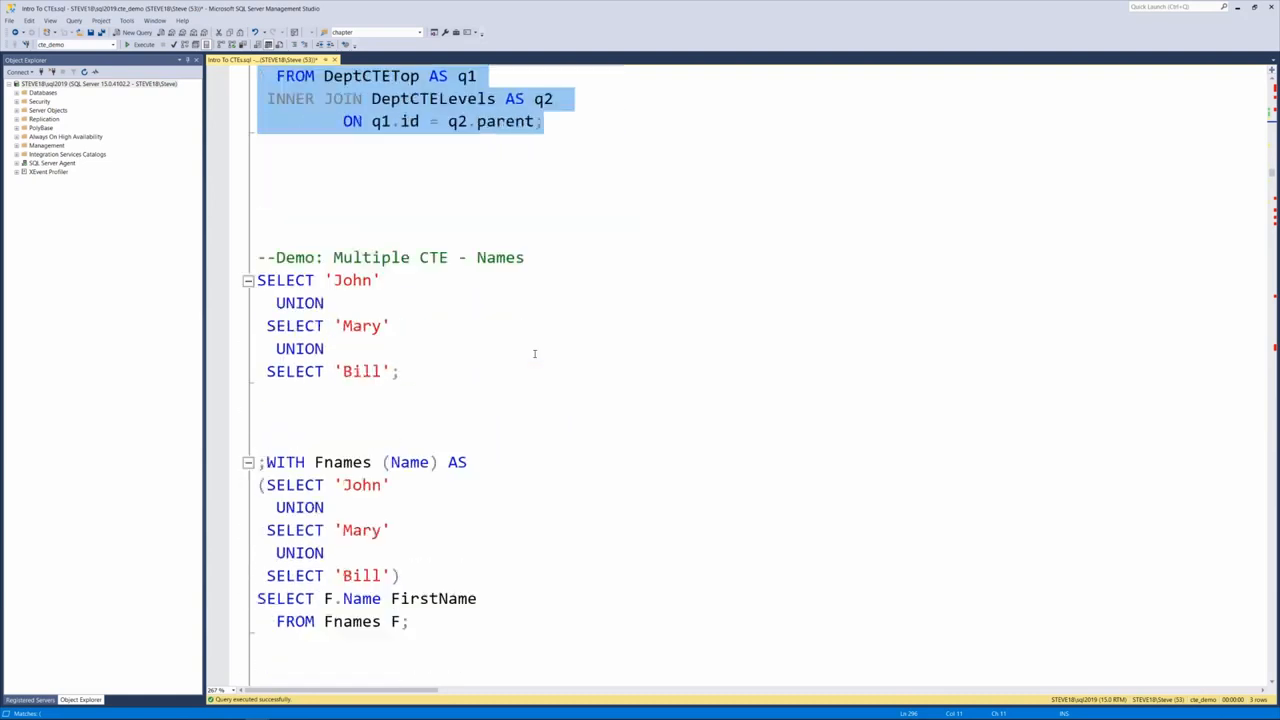
scroll(down, 3)
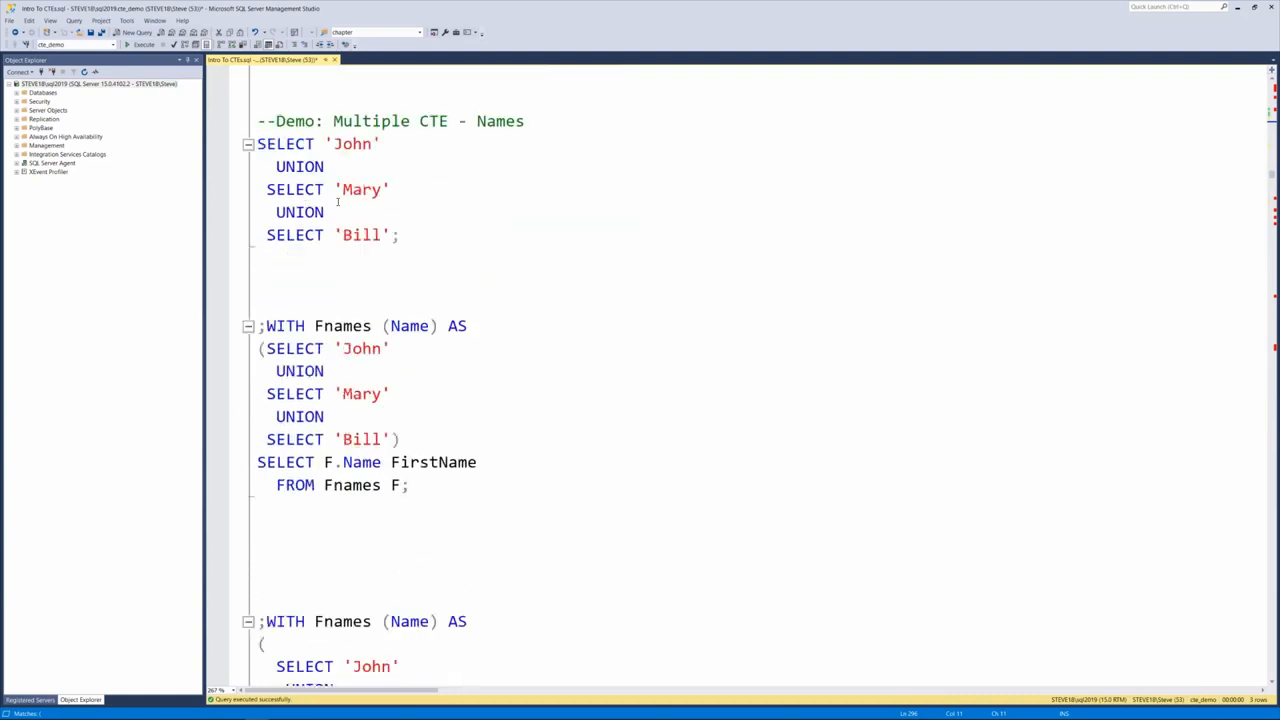
Step: Run the names UNION query, then select the Fnames CTE query
drag(525, 121, 335, 167)
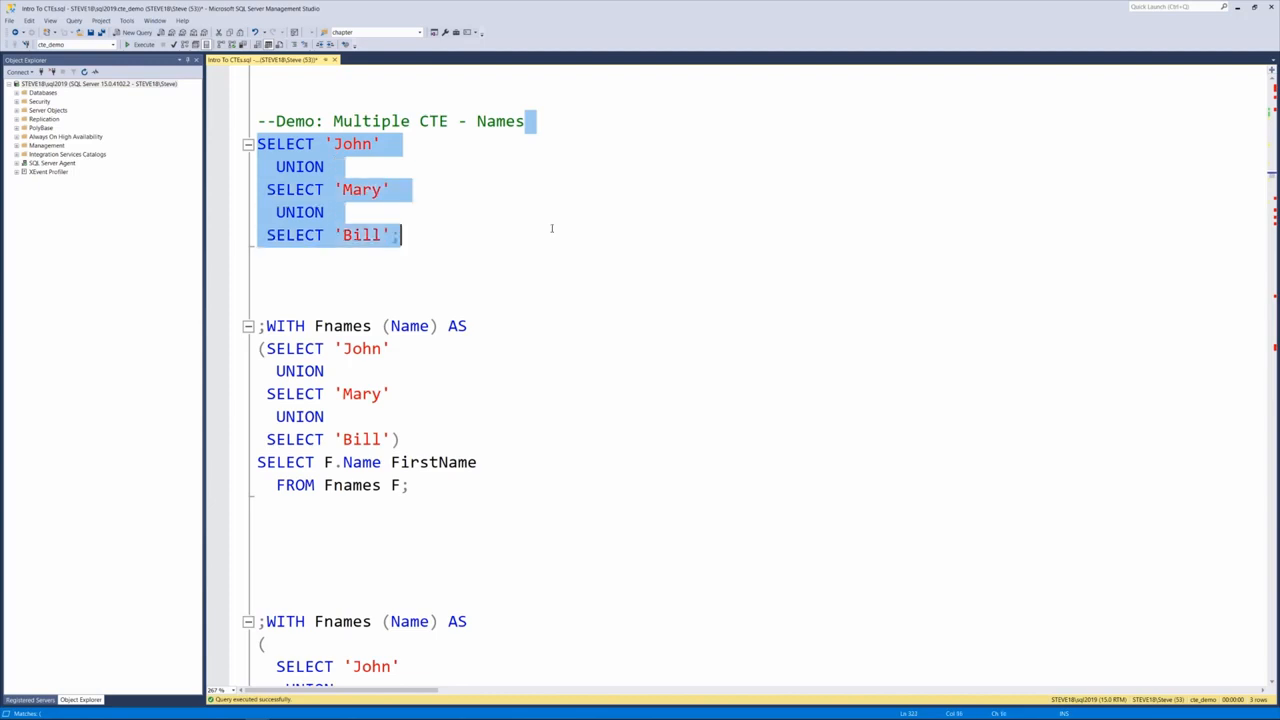
click(143, 45)
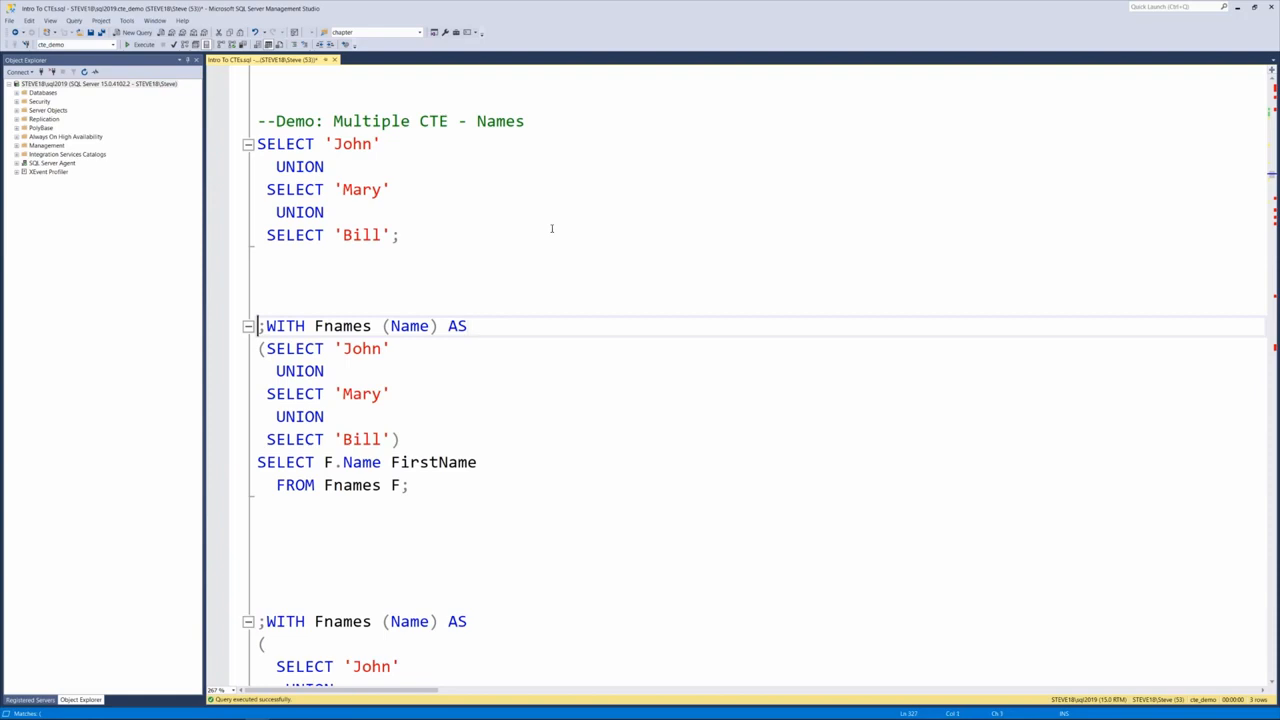
drag(258, 325, 258, 530)
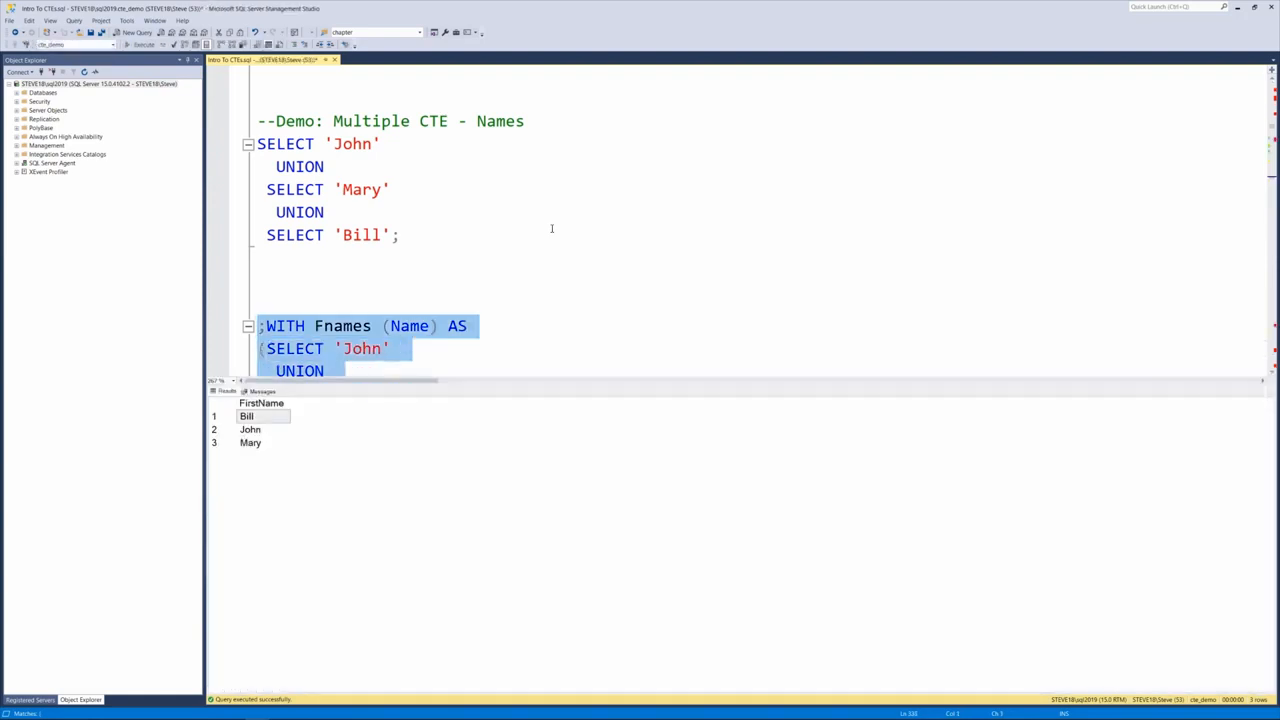
scroll(down, 3)
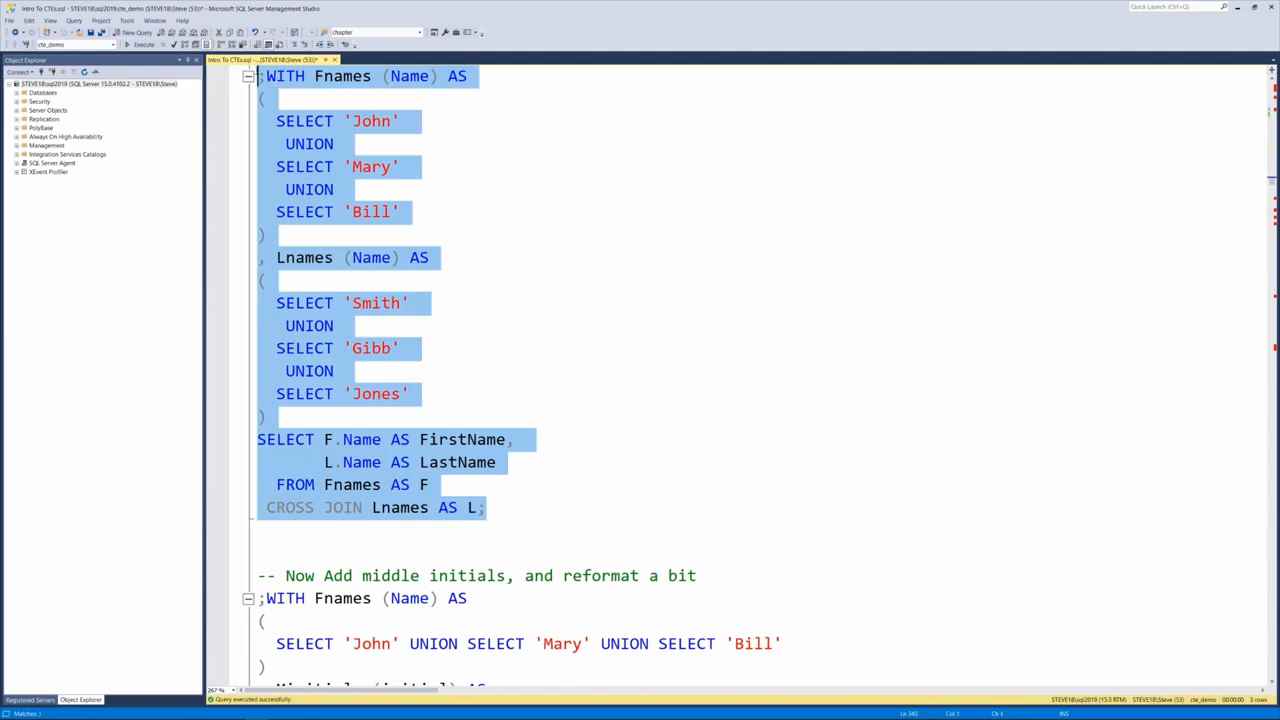
Step: Execute the Fnames-Lnames CROSS JOIN, returning nine name pairs
click(143, 45)
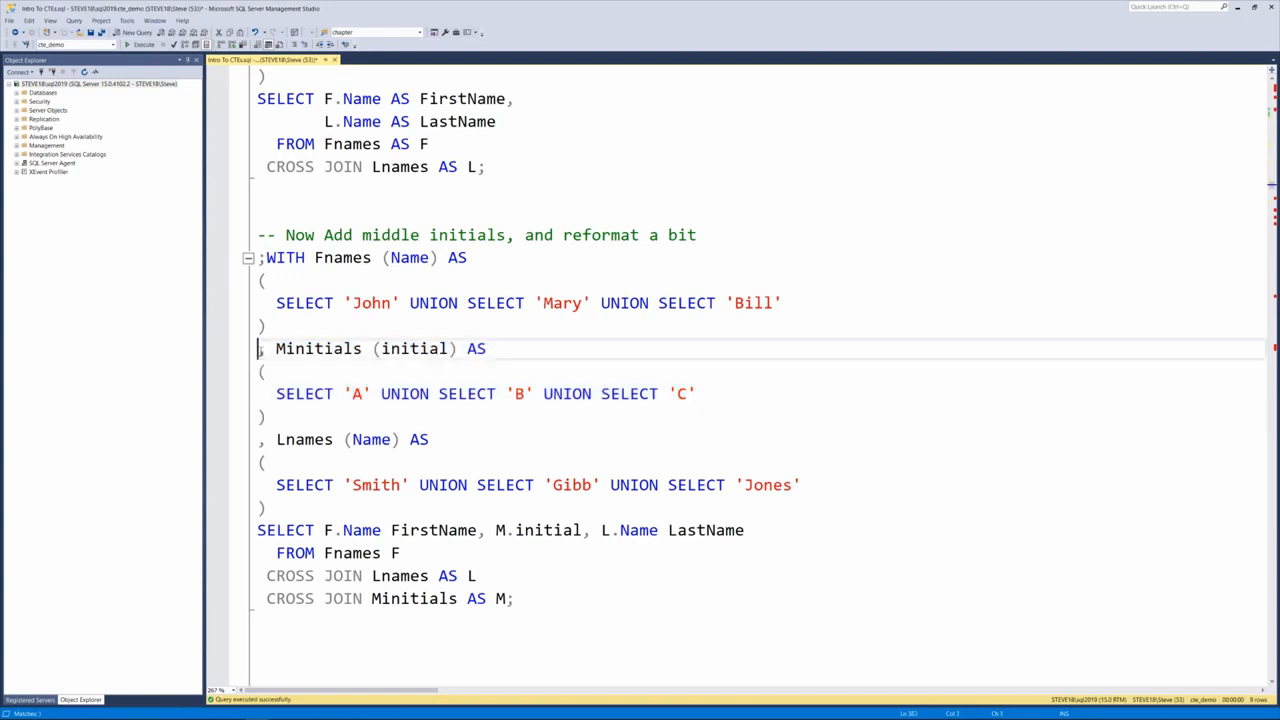
Step: Highlight the Minitials CTE definition supplying initials A, B and C
drag(257, 348, 459, 348)
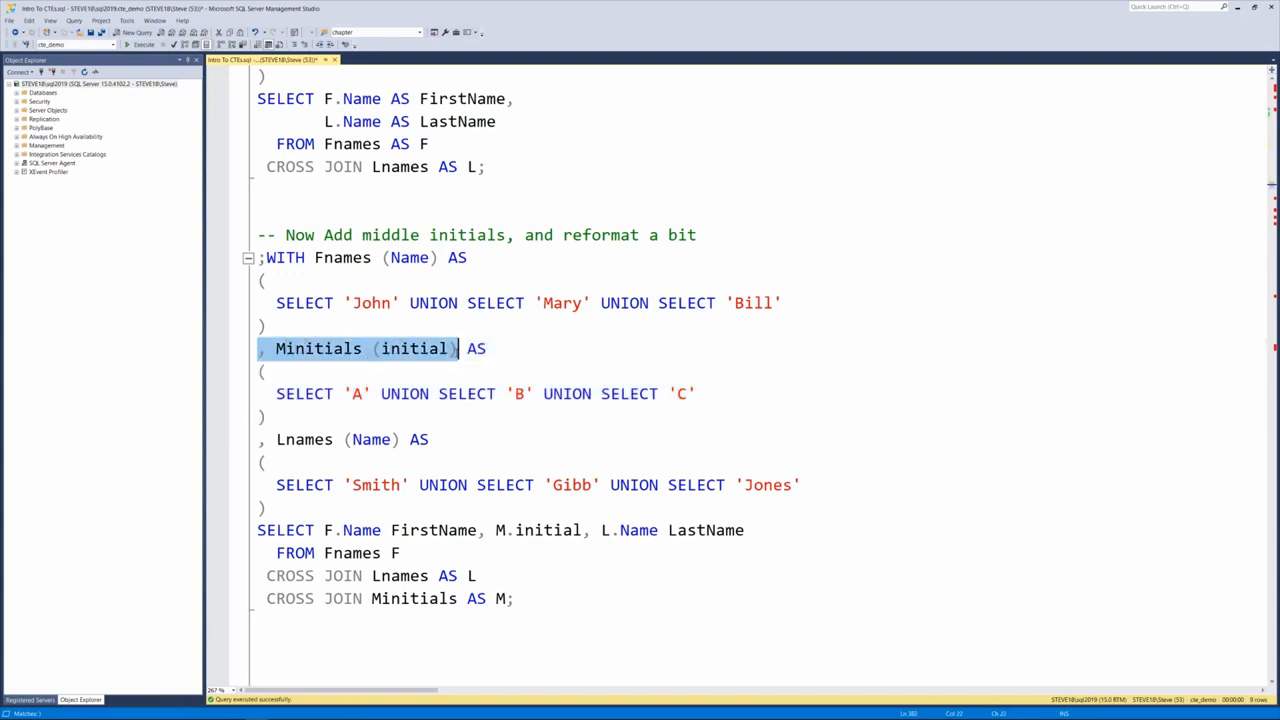